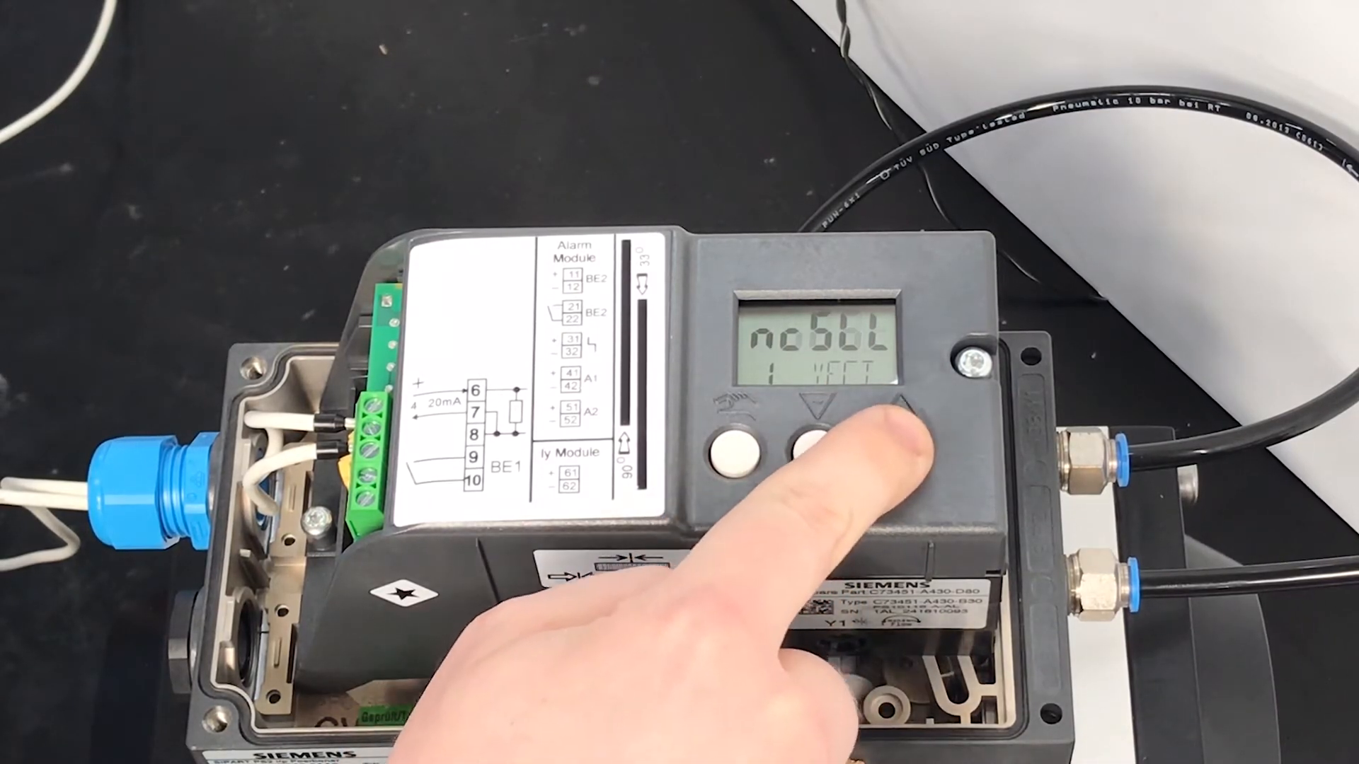
- Step parameter 1 YFCT on the SIPART PS2 to the next actuator type option
{"action": "left_click", "coordinate": [815, 442]}
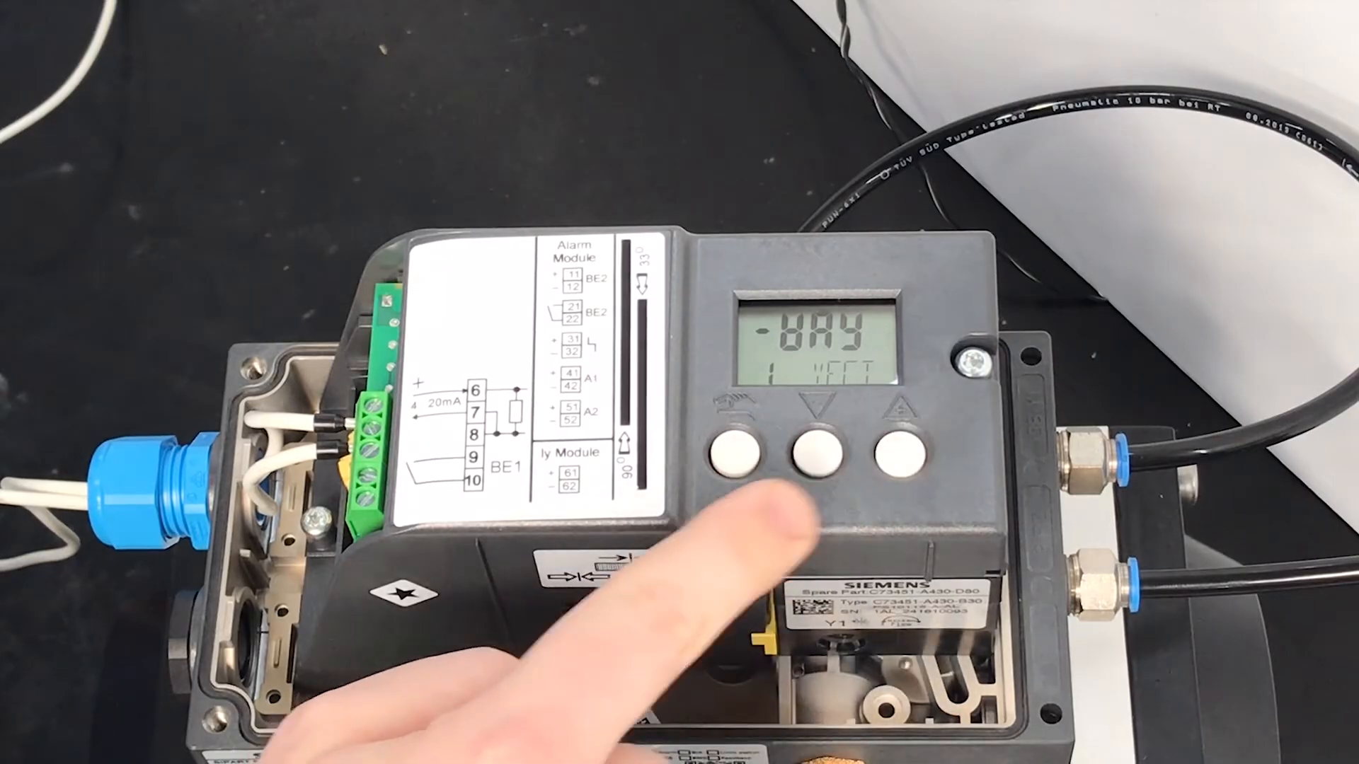